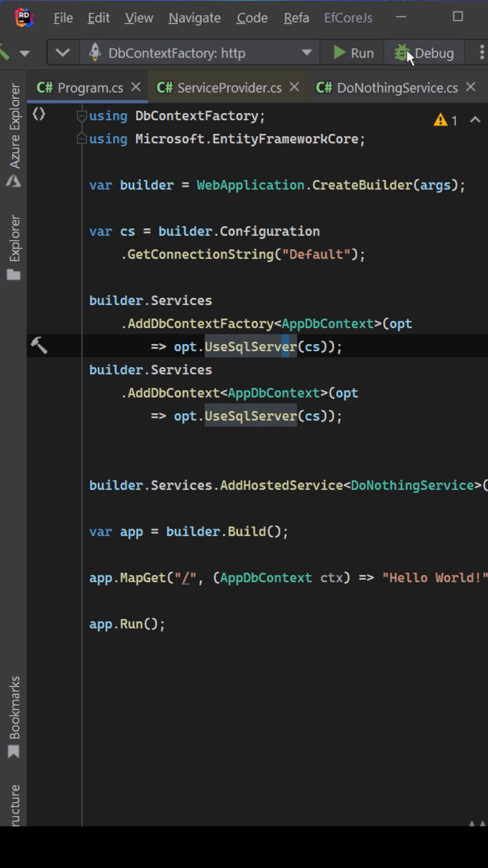
Step: Launch the DbContextFactory: http configuration in debug so the build output appears
{"action": "left_click", "coordinate": [438, 53]}
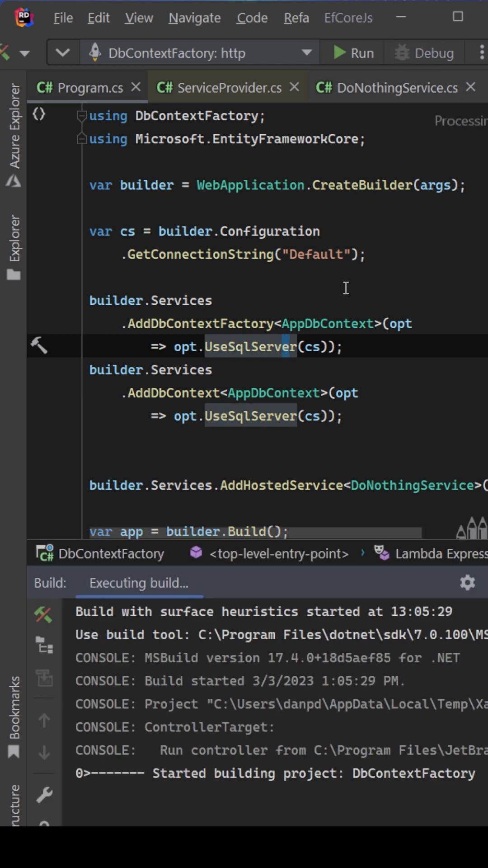